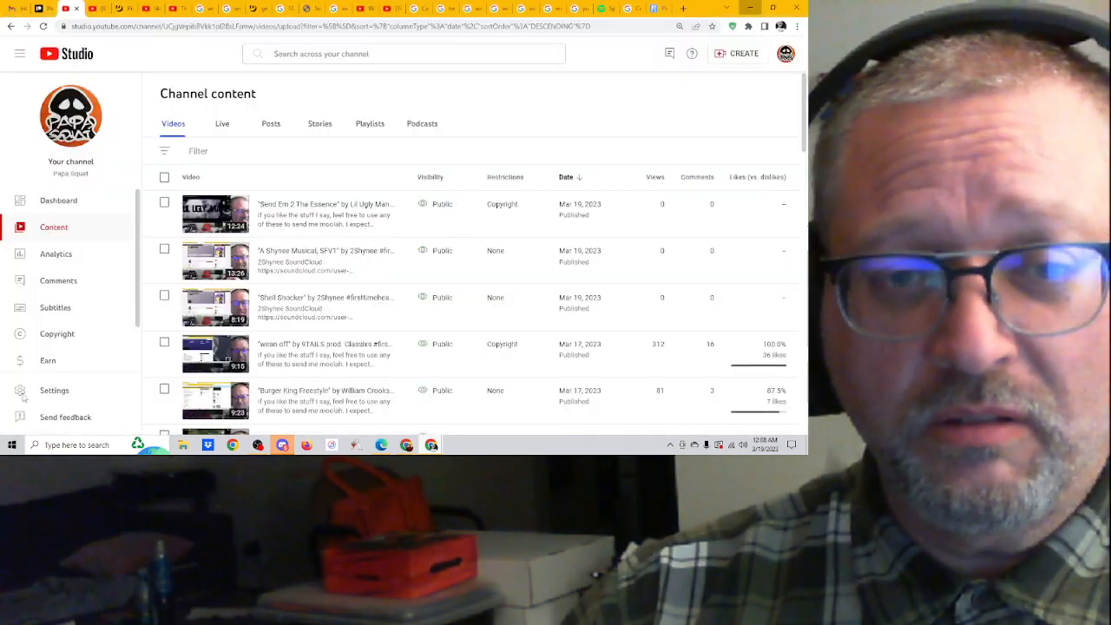
# Search the channel for 'ecco2k' and scroll through the seven matching videos.
pyautogui.click(401, 53)
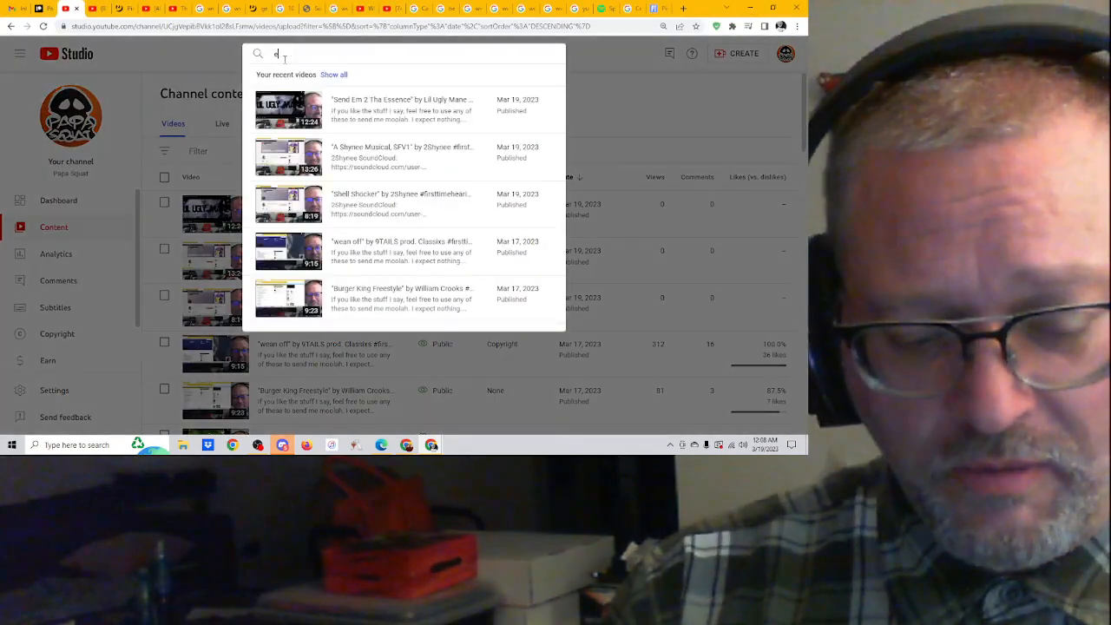
pyautogui.write('cco2')
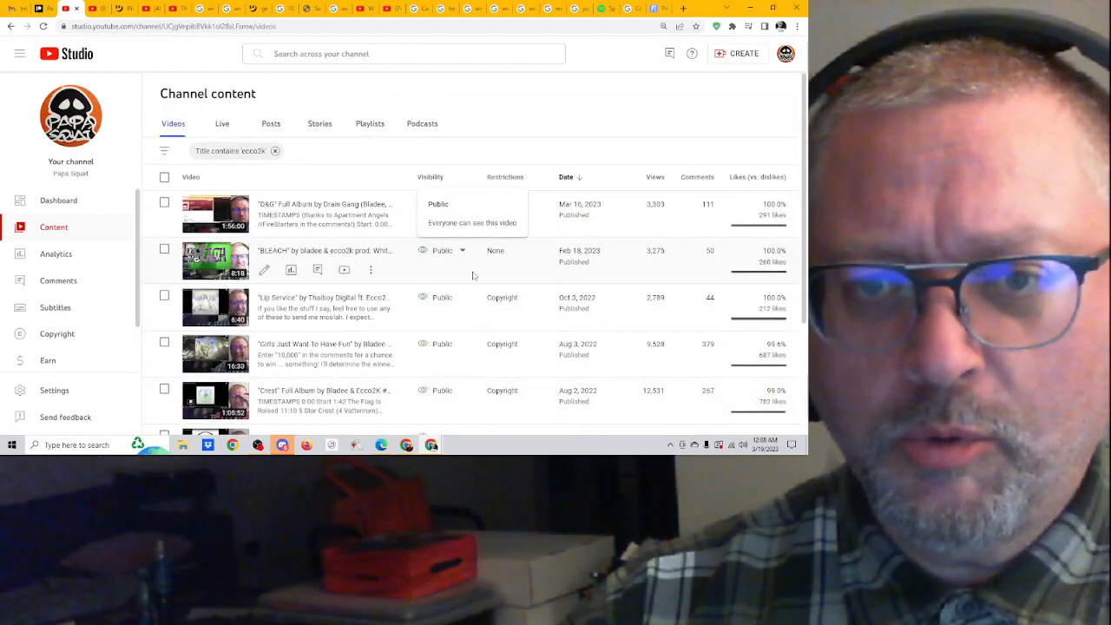
pyautogui.scroll(-3)
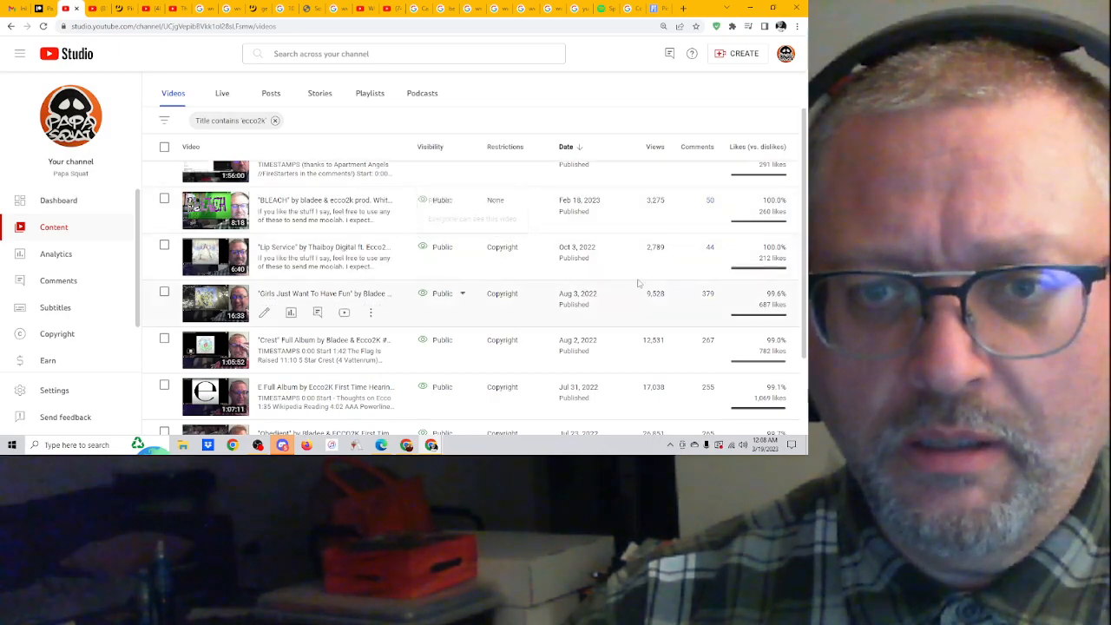
pyautogui.scroll(-3)
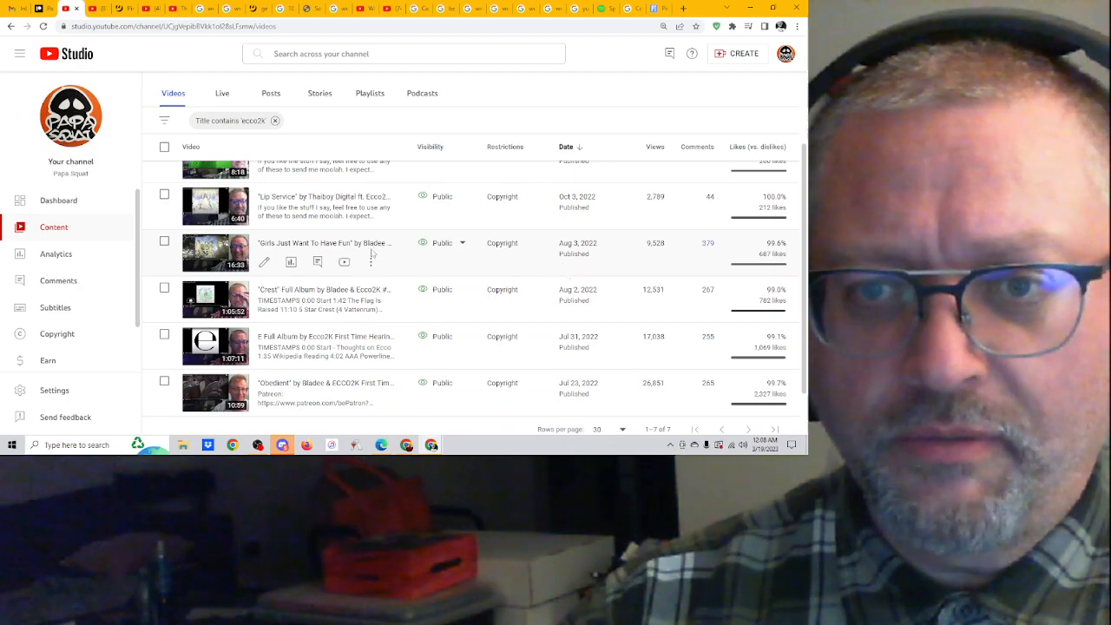
pyautogui.moveTo(332, 249)
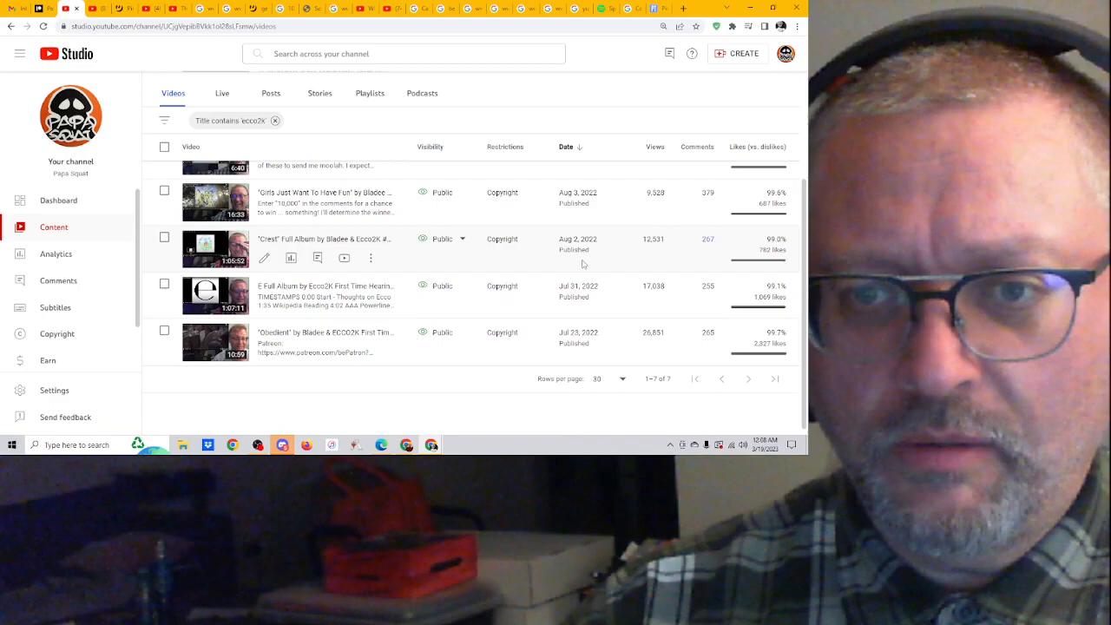
pyautogui.moveTo(607, 272)
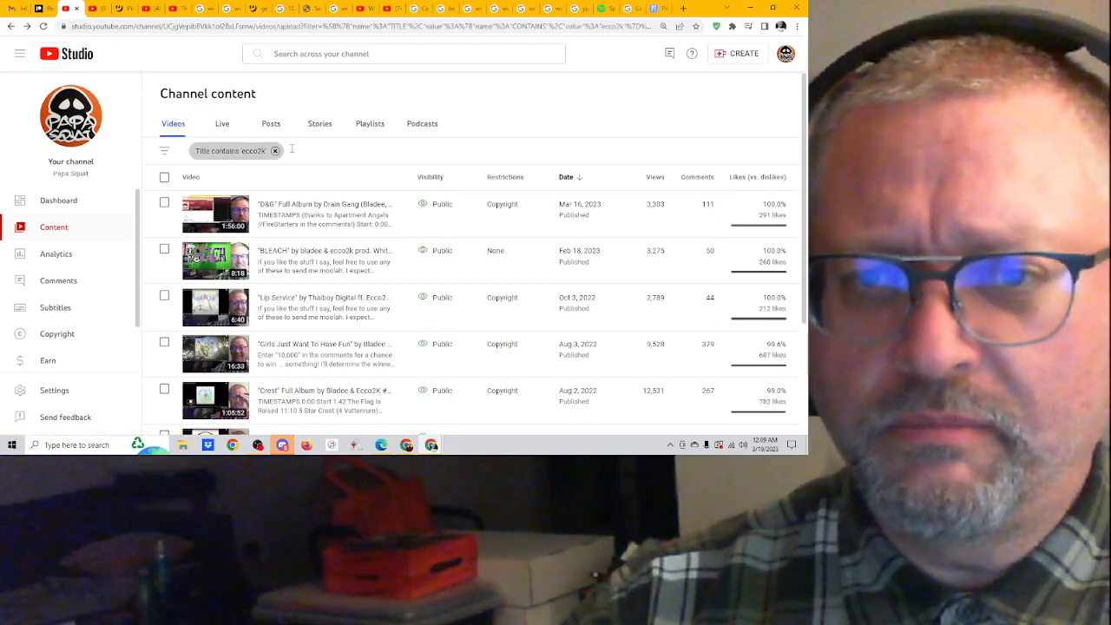
# Switch to the Genius guardianAngels((natu)) page and scroll down to the verse.
pyautogui.click(275, 150)
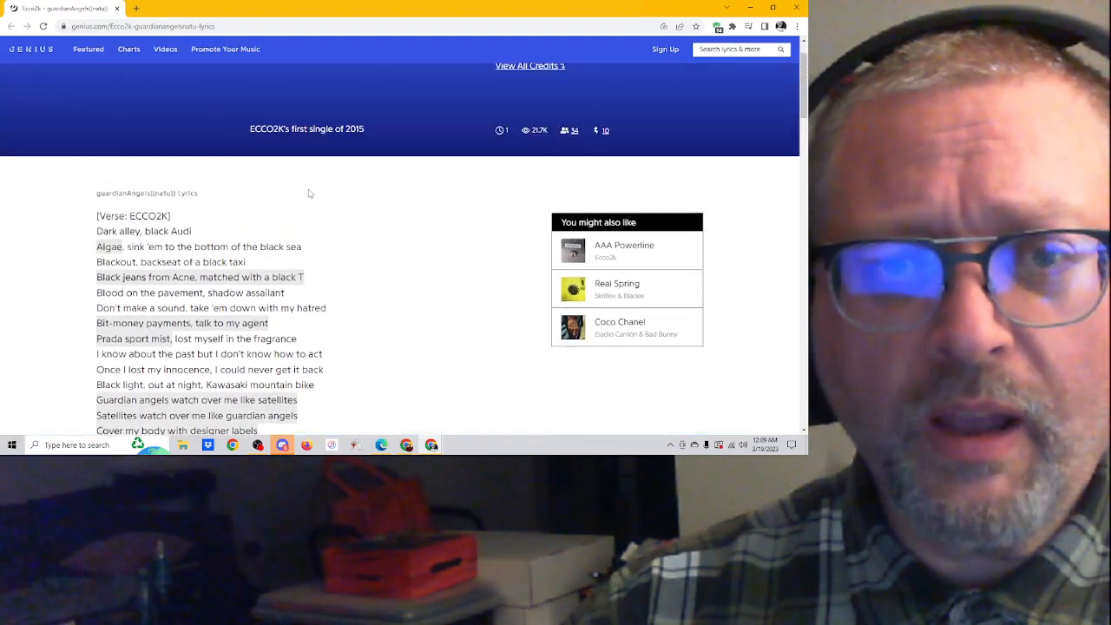
pyautogui.scroll(-3)
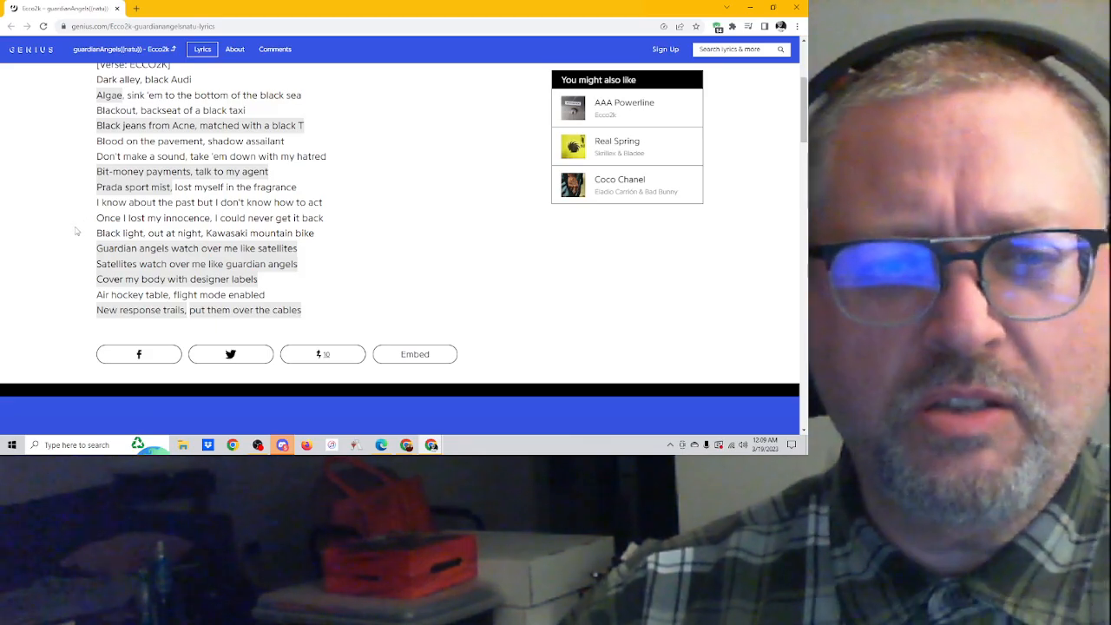
# Read annotations on the guardian angels lines and the 'Cover my body with designer labels' line.
pyautogui.moveTo(97, 249); pyautogui.dragTo(297, 264)
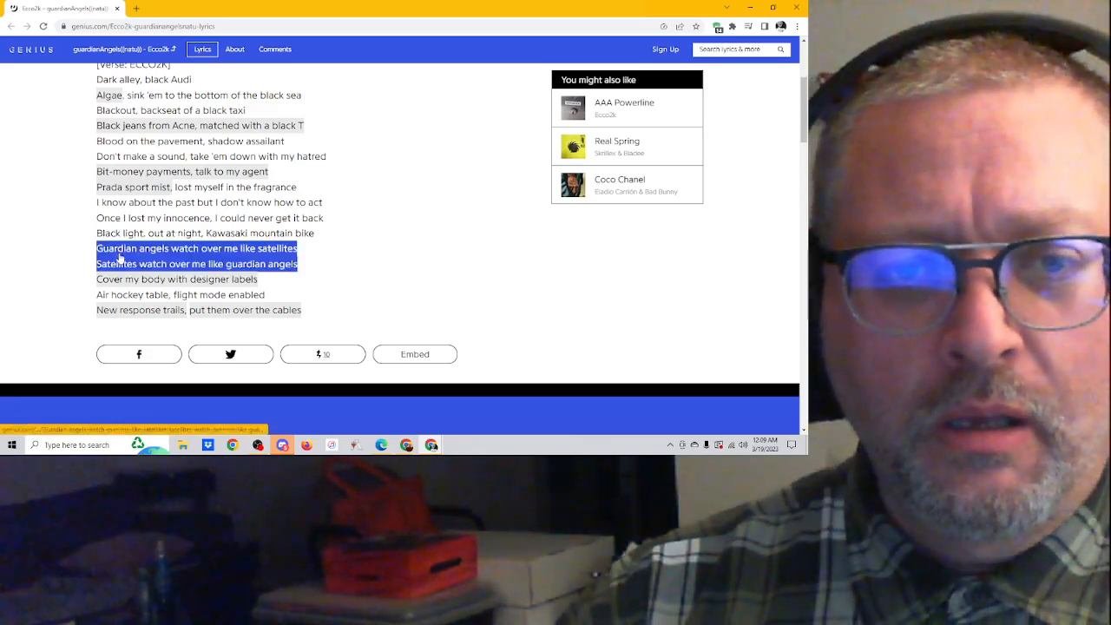
pyautogui.click(196, 249)
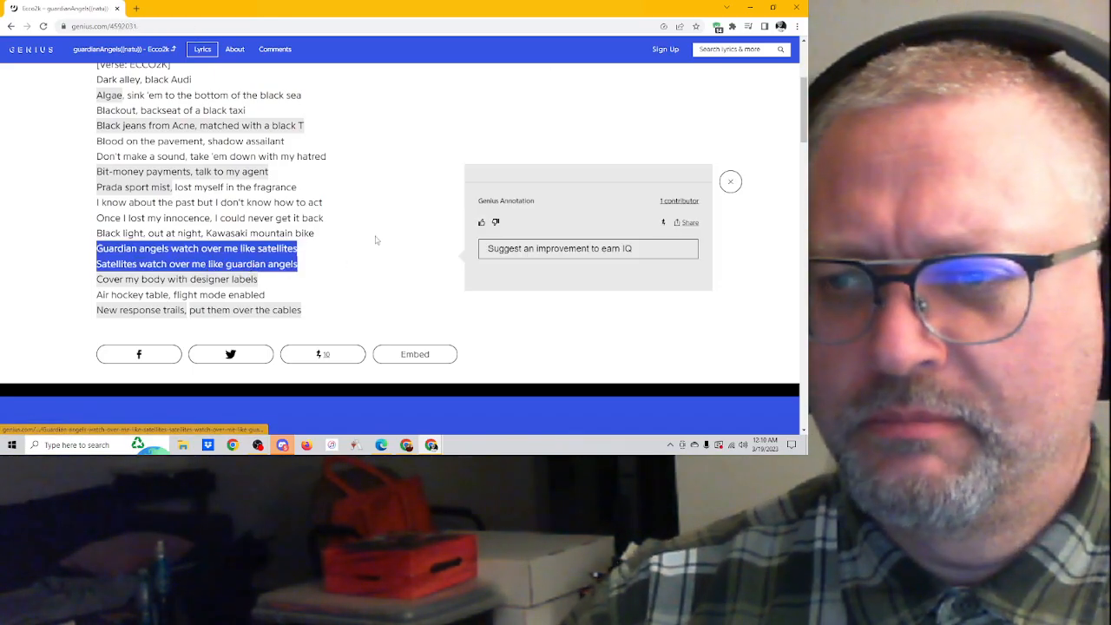
pyautogui.scroll(-3)
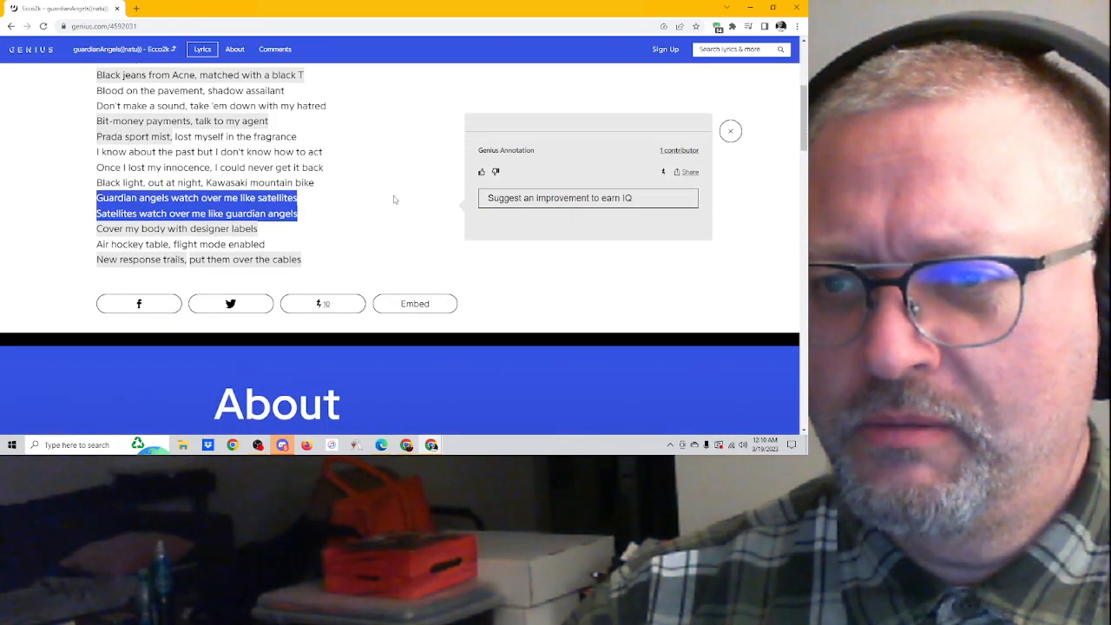
pyautogui.click(730, 131)
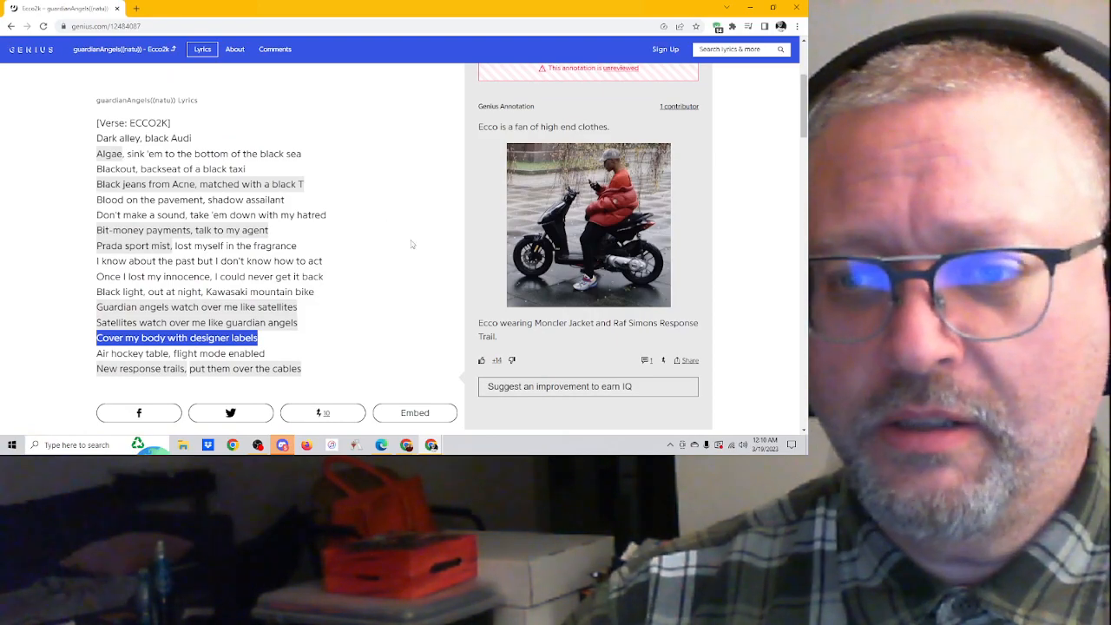
pyautogui.scroll(-3)
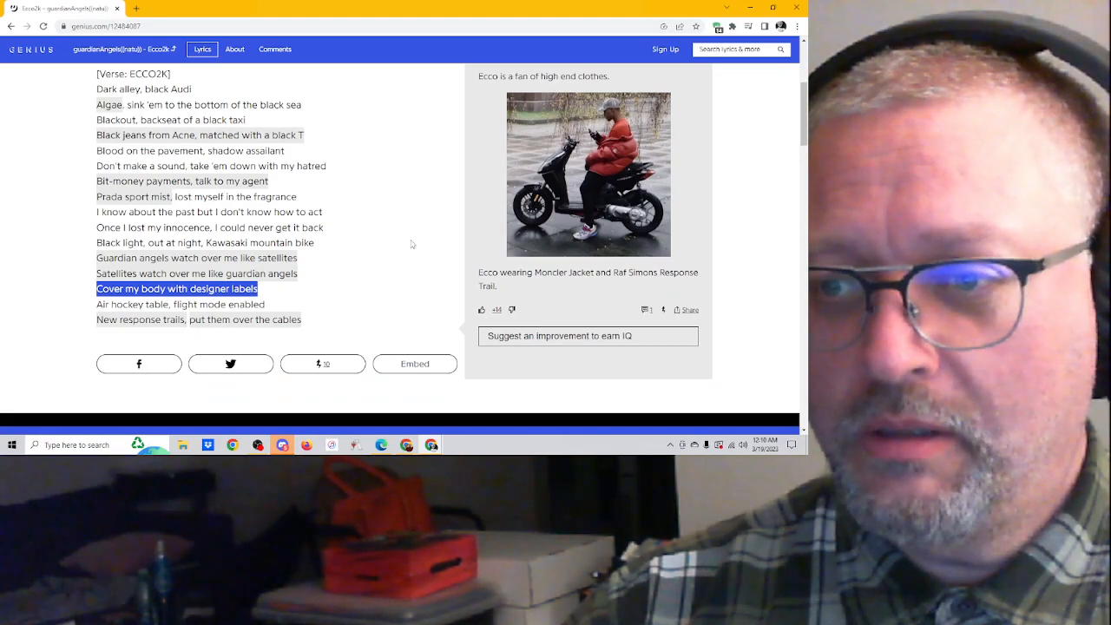
pyautogui.moveTo(406, 237)
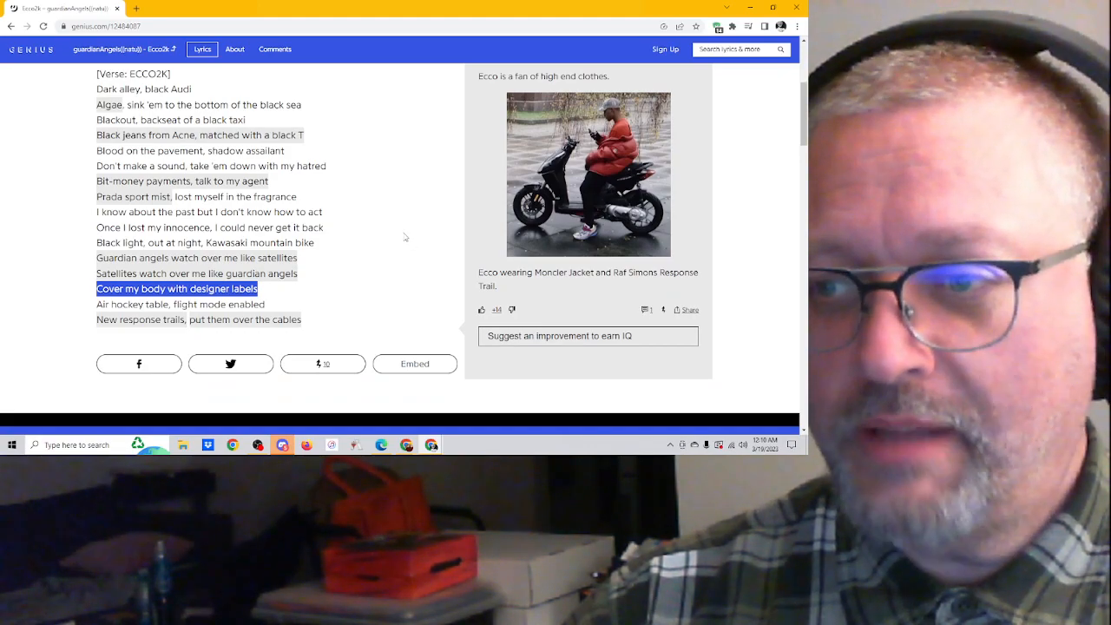
pyautogui.moveTo(410, 241)
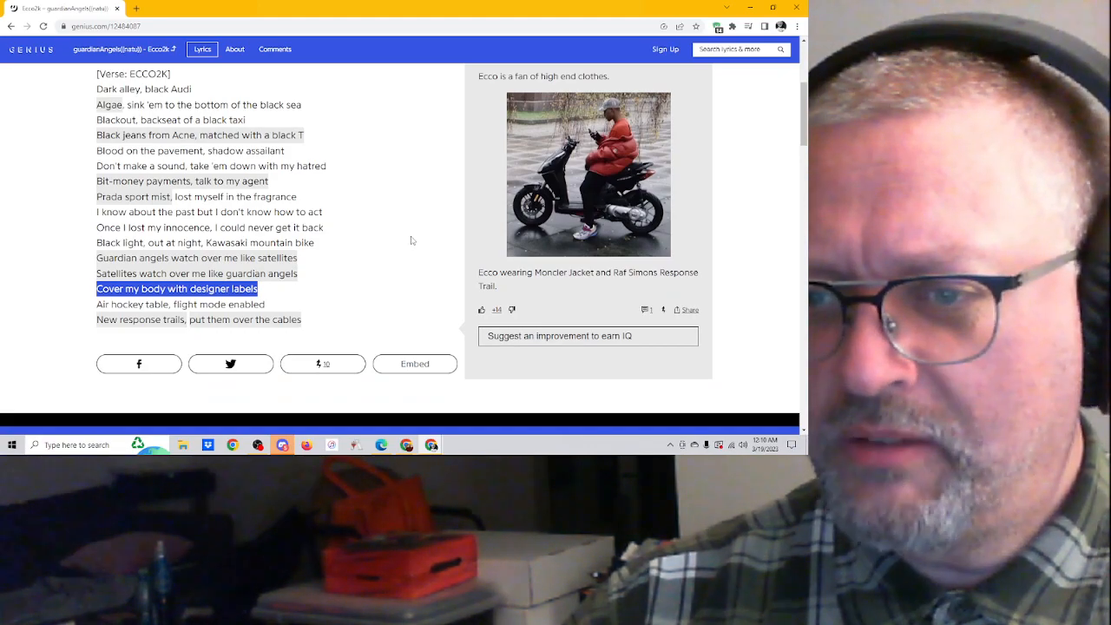
pyautogui.moveTo(410, 227)
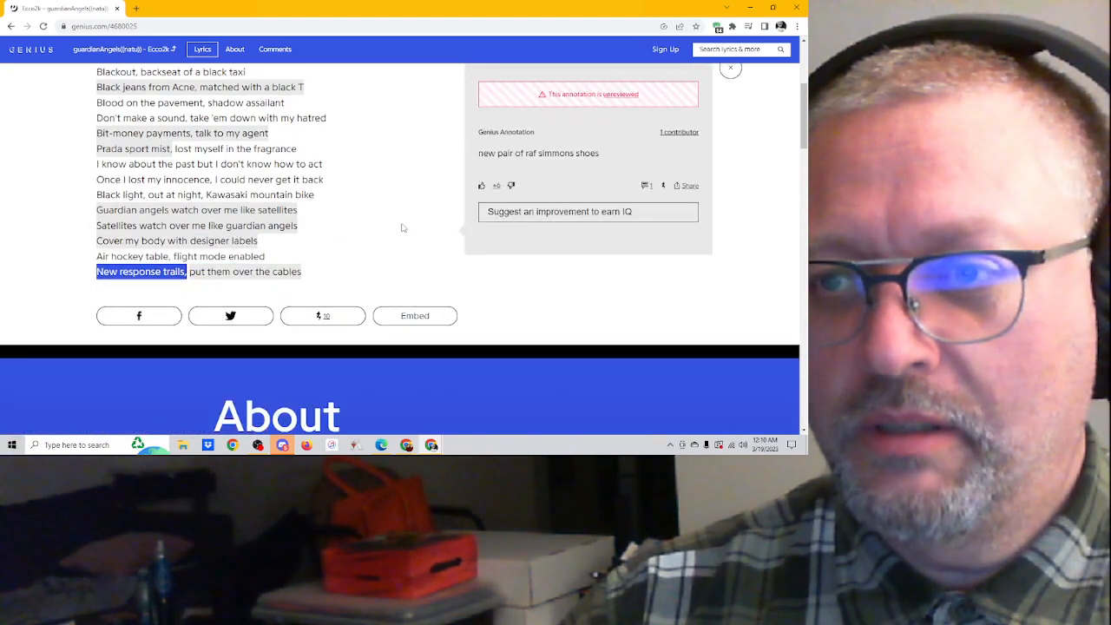
pyautogui.moveTo(408, 205)
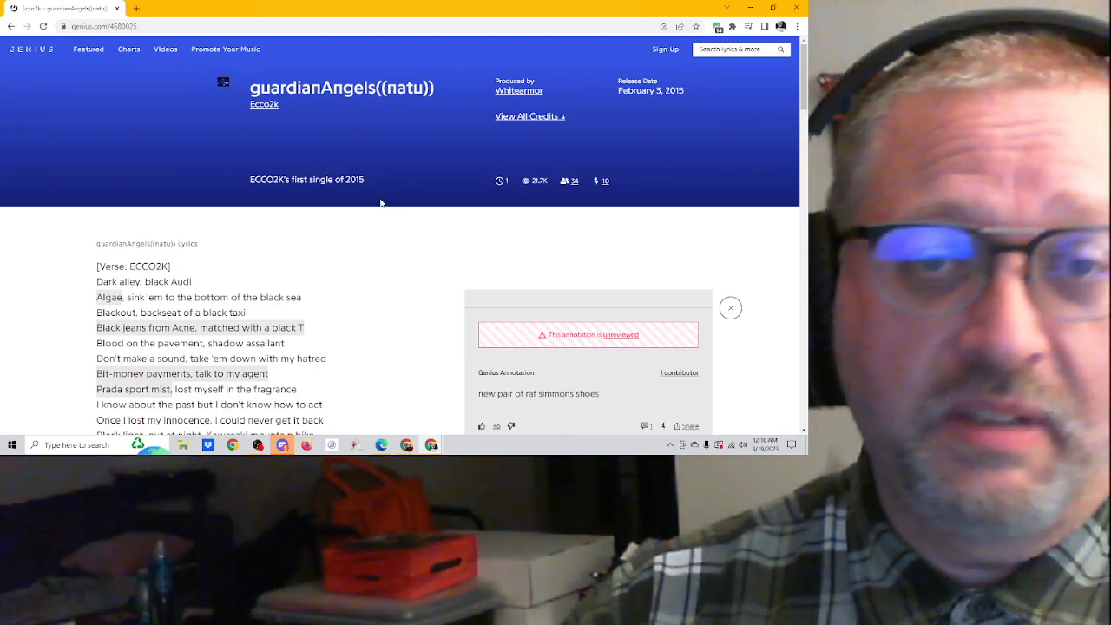
# Scroll the Genius page toward the song header.
pyautogui.scroll(-3)
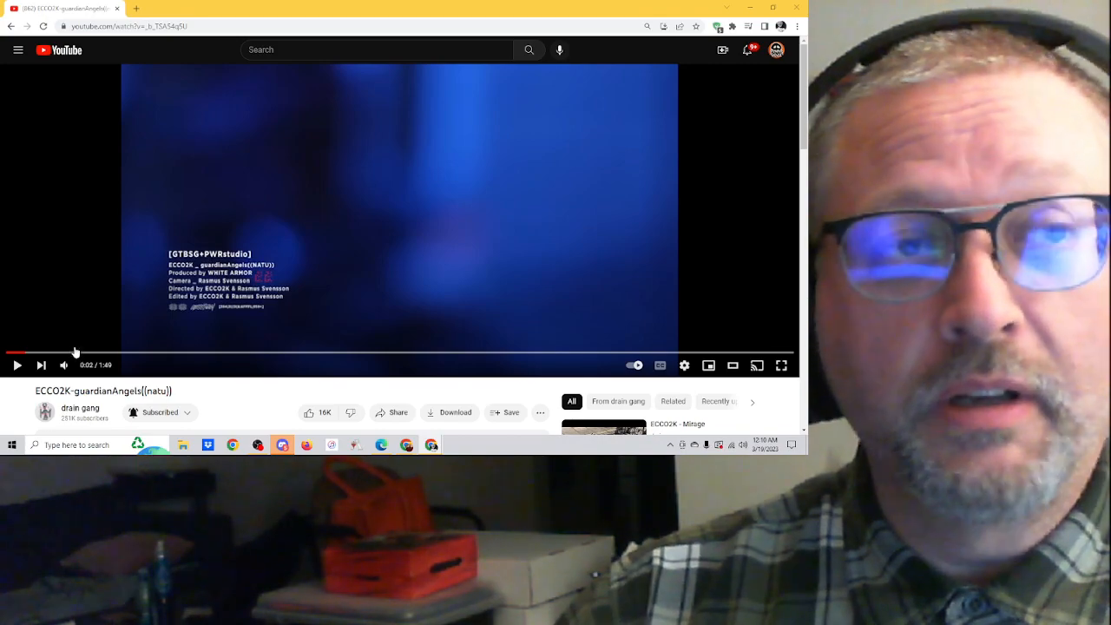
pyautogui.moveTo(75, 351)
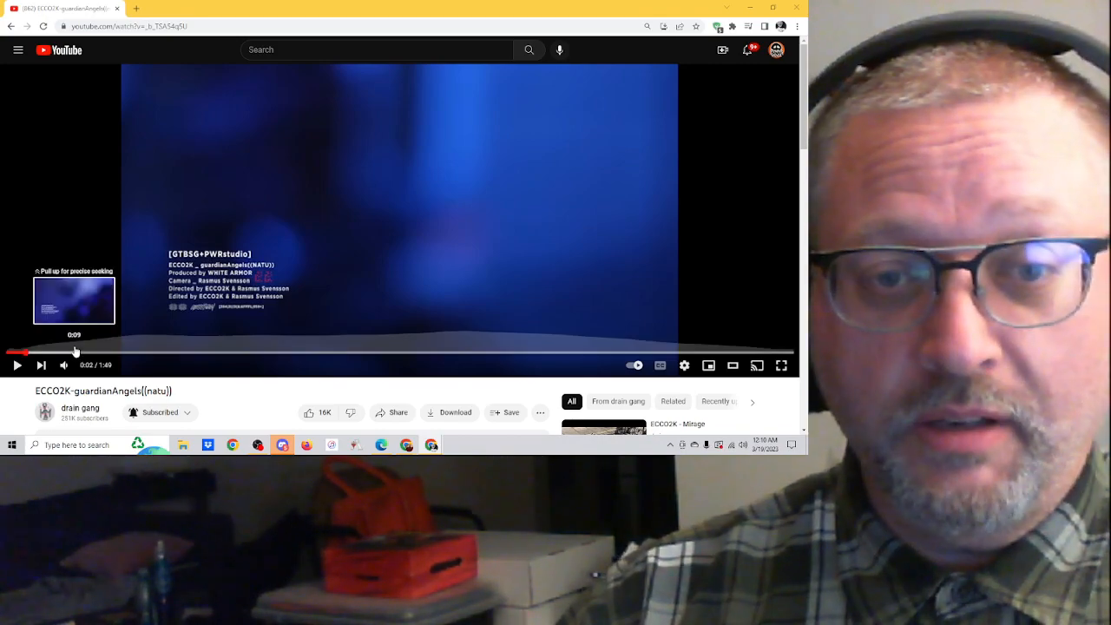
pyautogui.moveTo(15, 405)
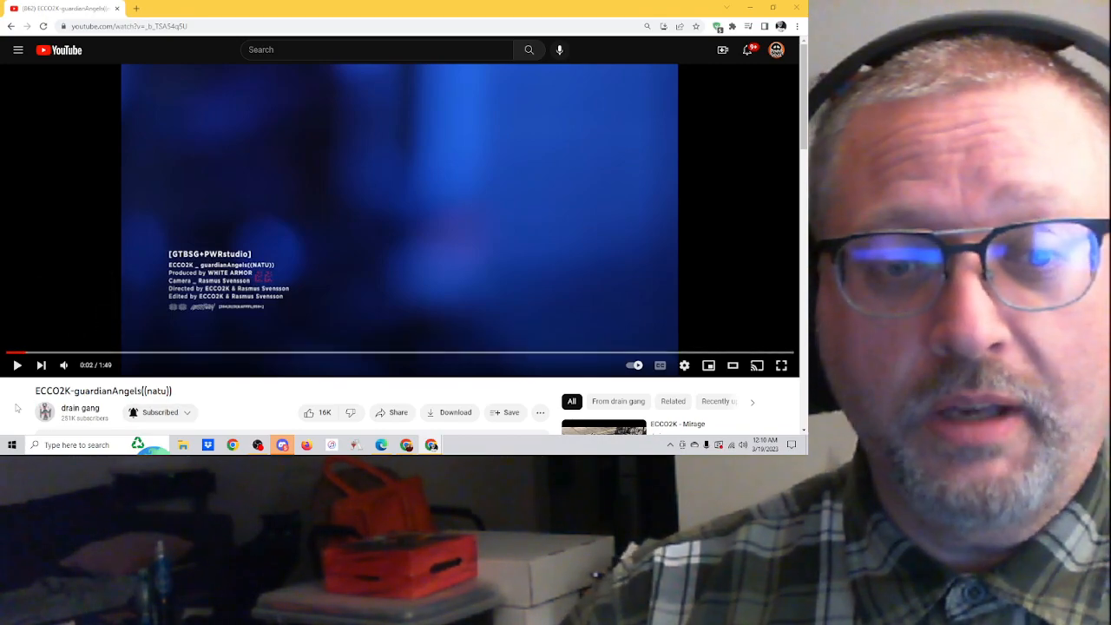